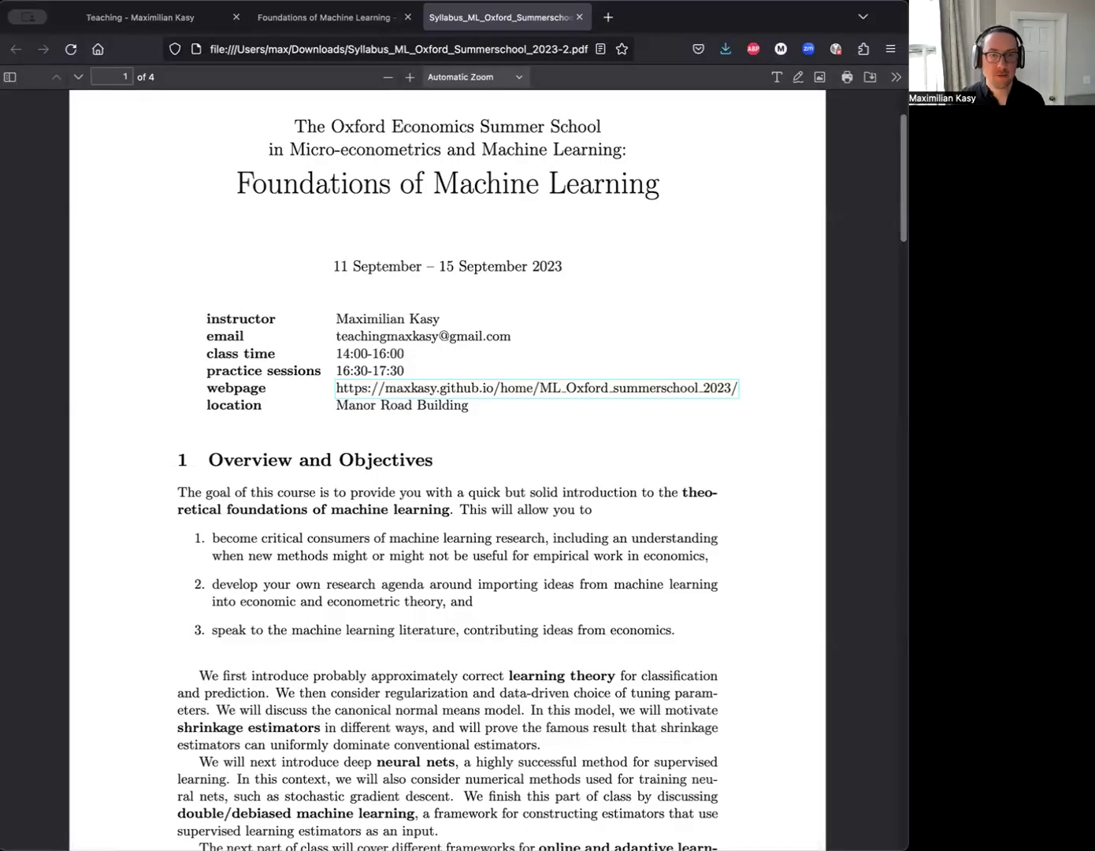
Scroll the syllabus PDF down past Overview and Objectives to the end of page 1
scroll("down", 3)
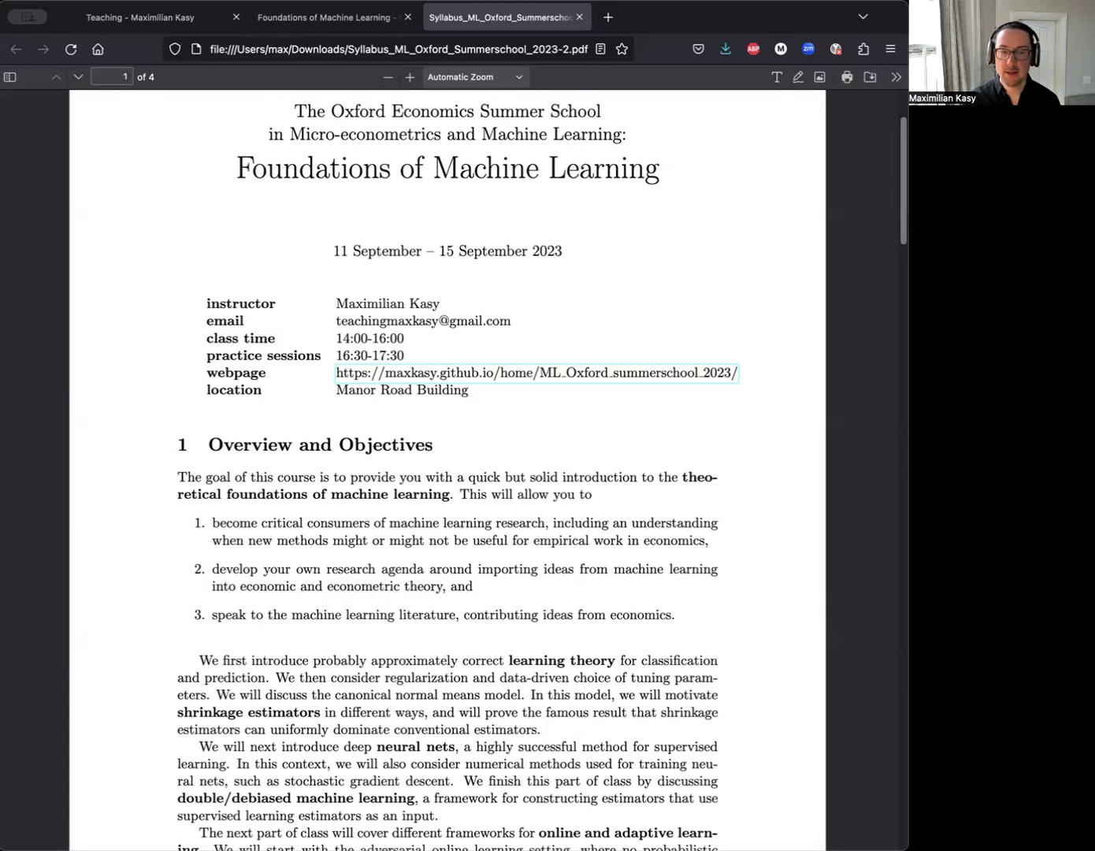
scroll("down", 3)
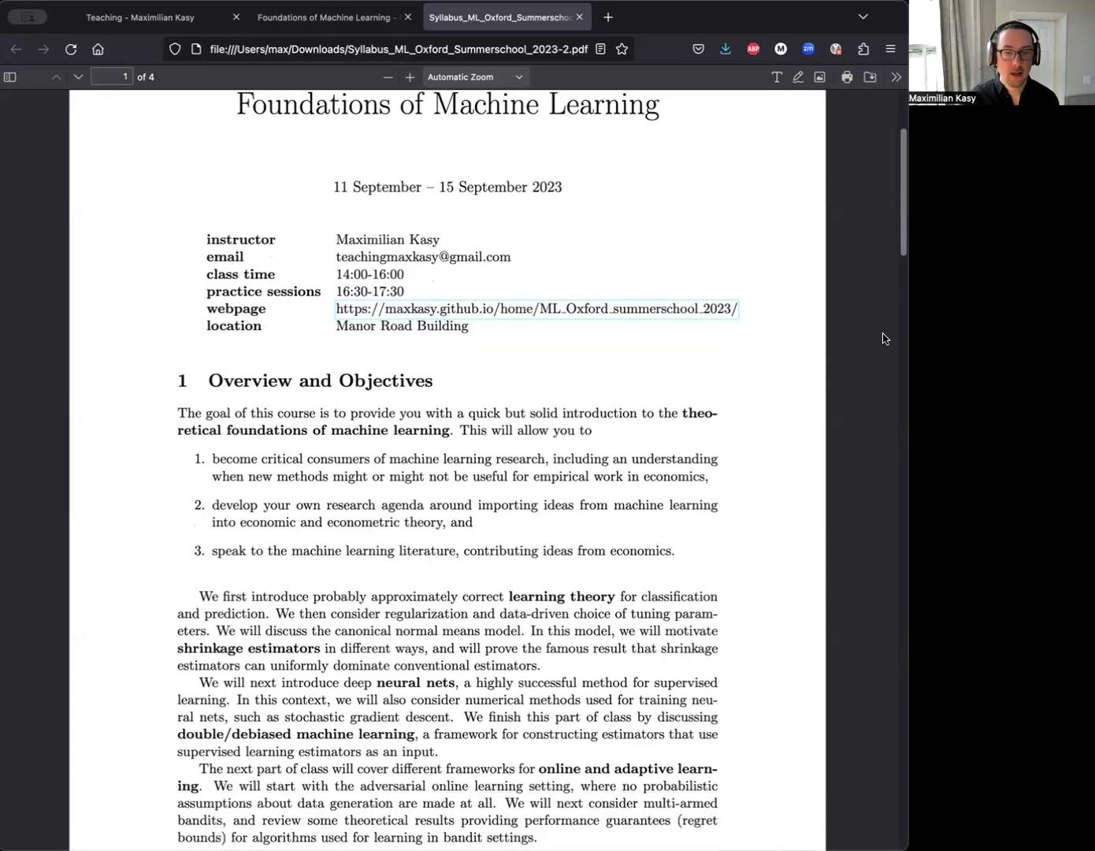
scroll("down", 3)
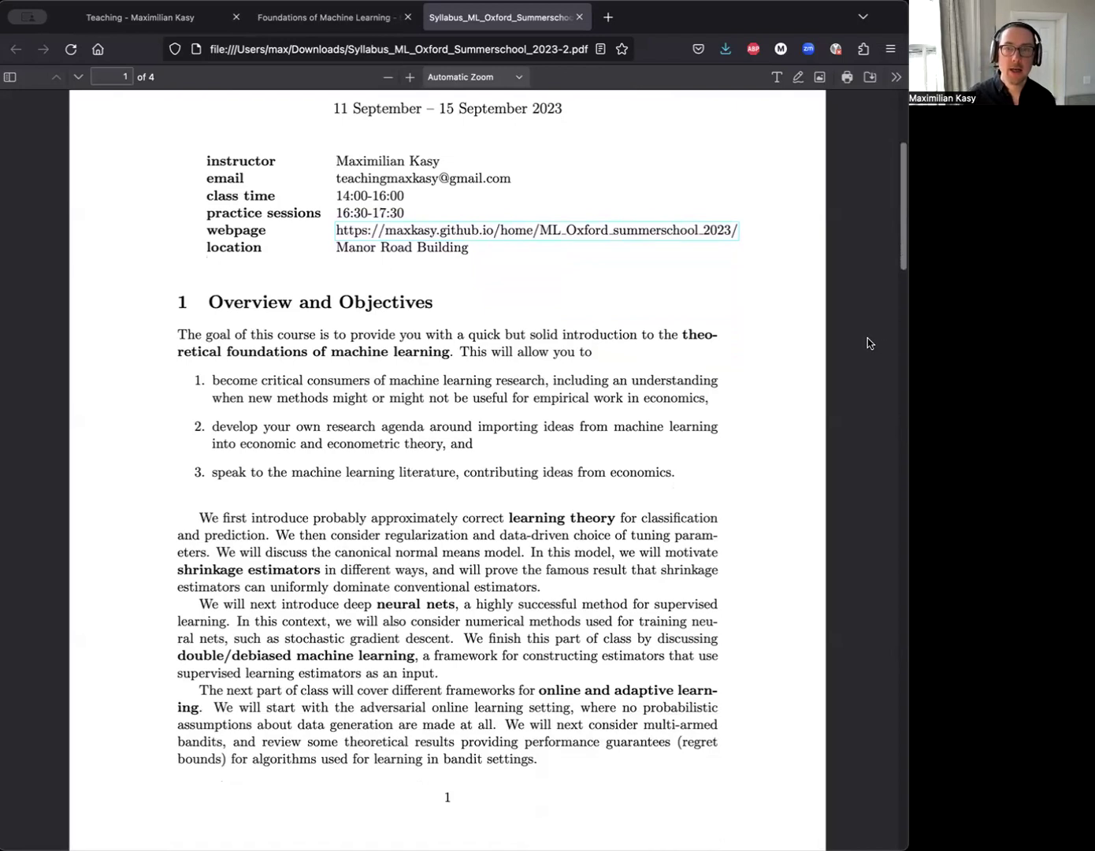
mouse_move(877, 341)
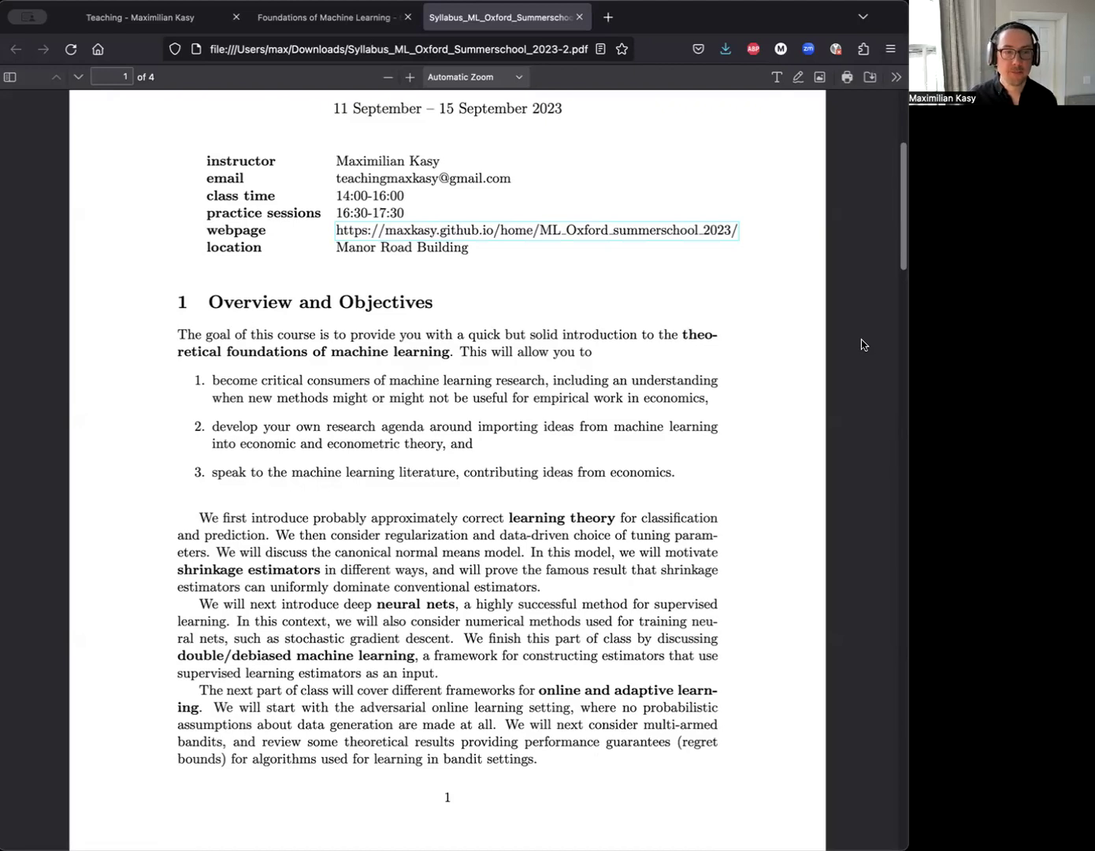
scroll("down", 3)
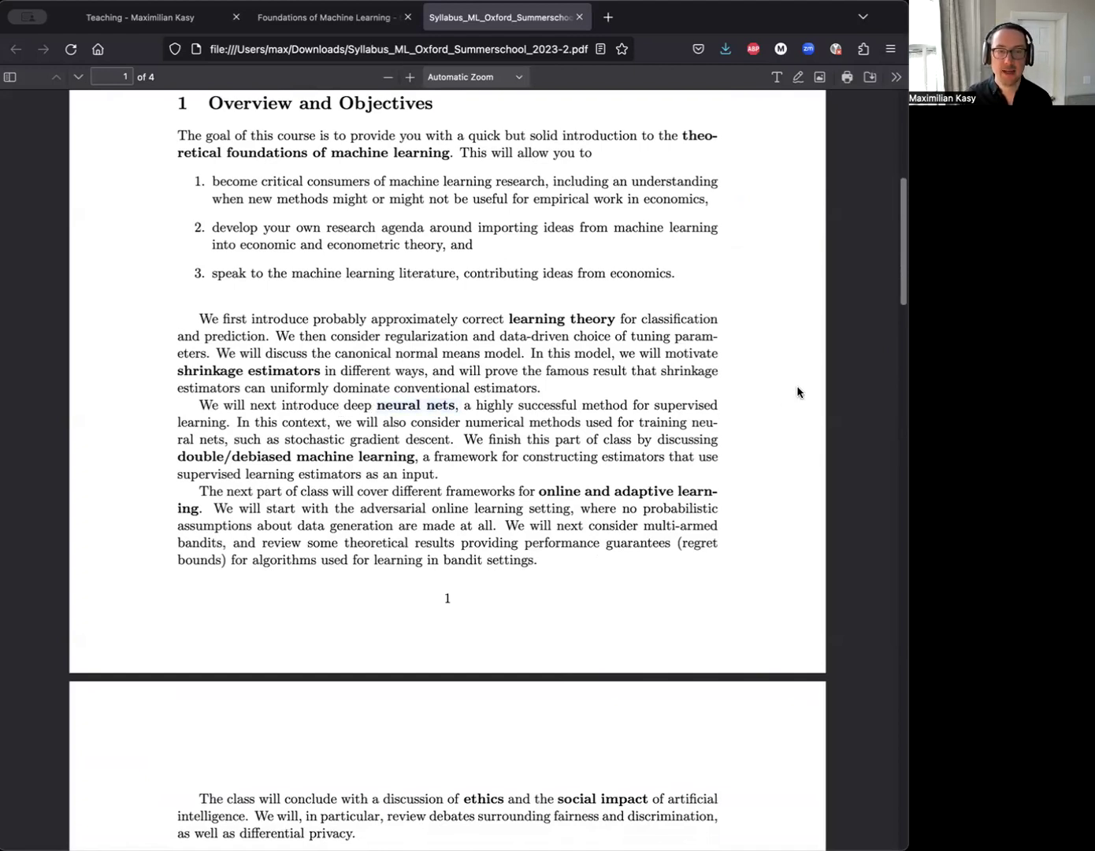
mouse_move(793, 395)
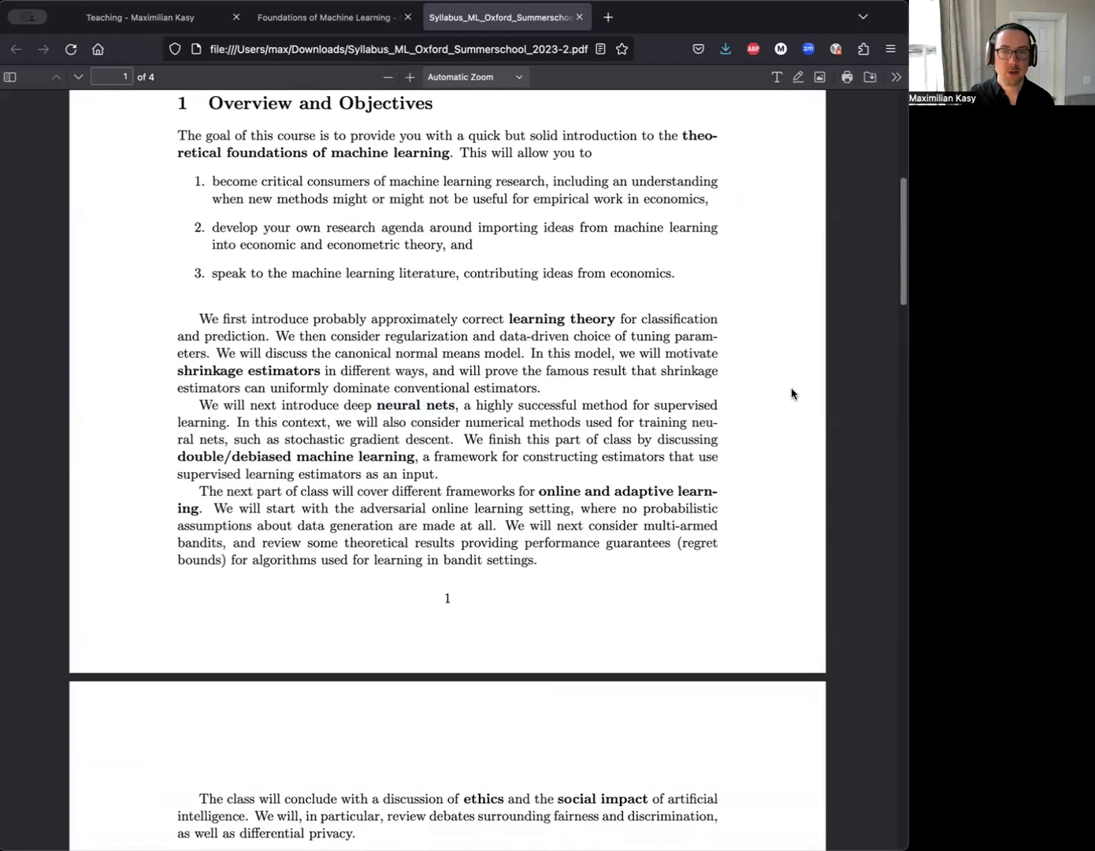
mouse_move(801, 384)
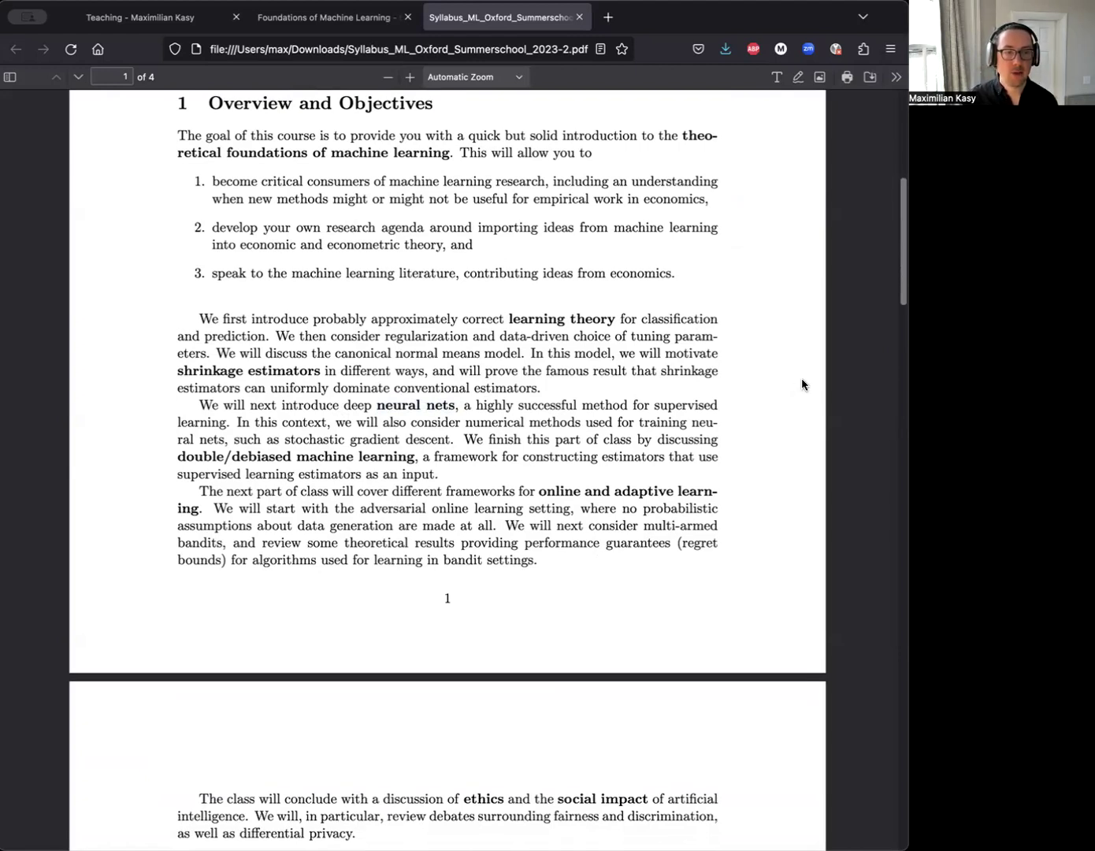
mouse_move(788, 390)
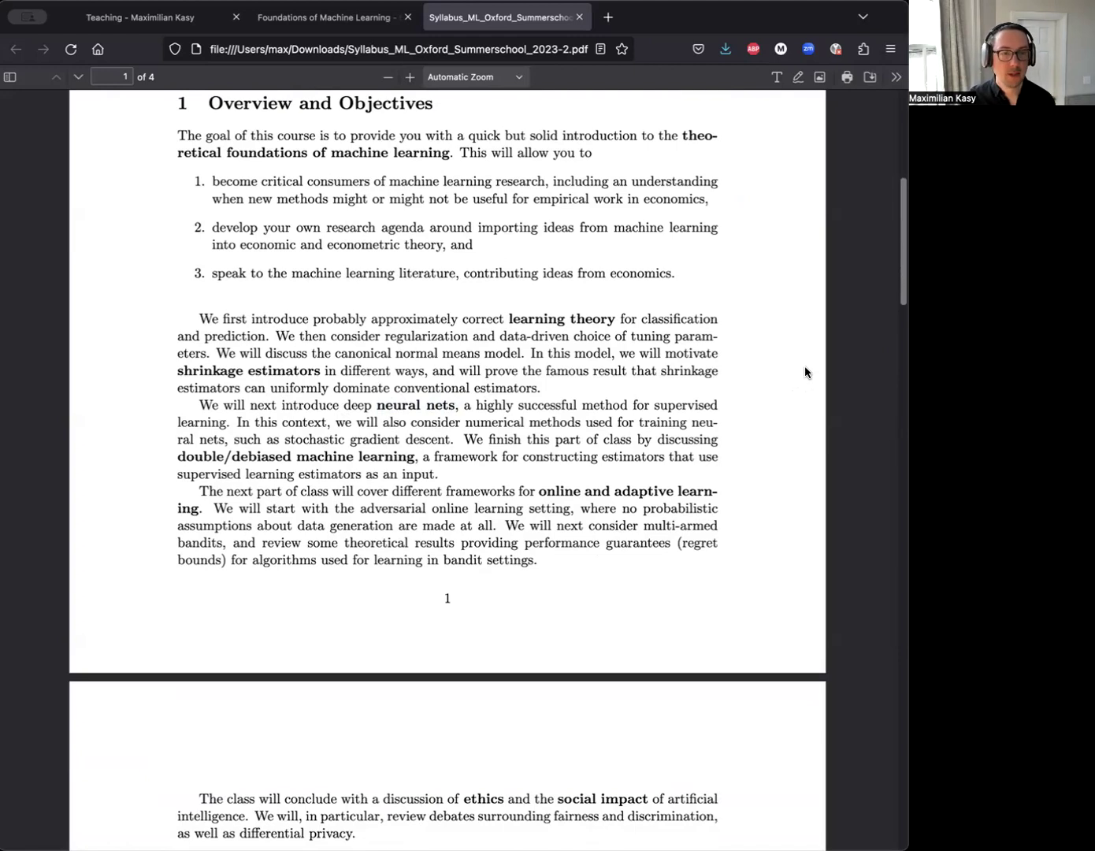
Scroll slightly further to bring page 2's ethics and Practice sessions paragraphs into view
scroll("down", 3)
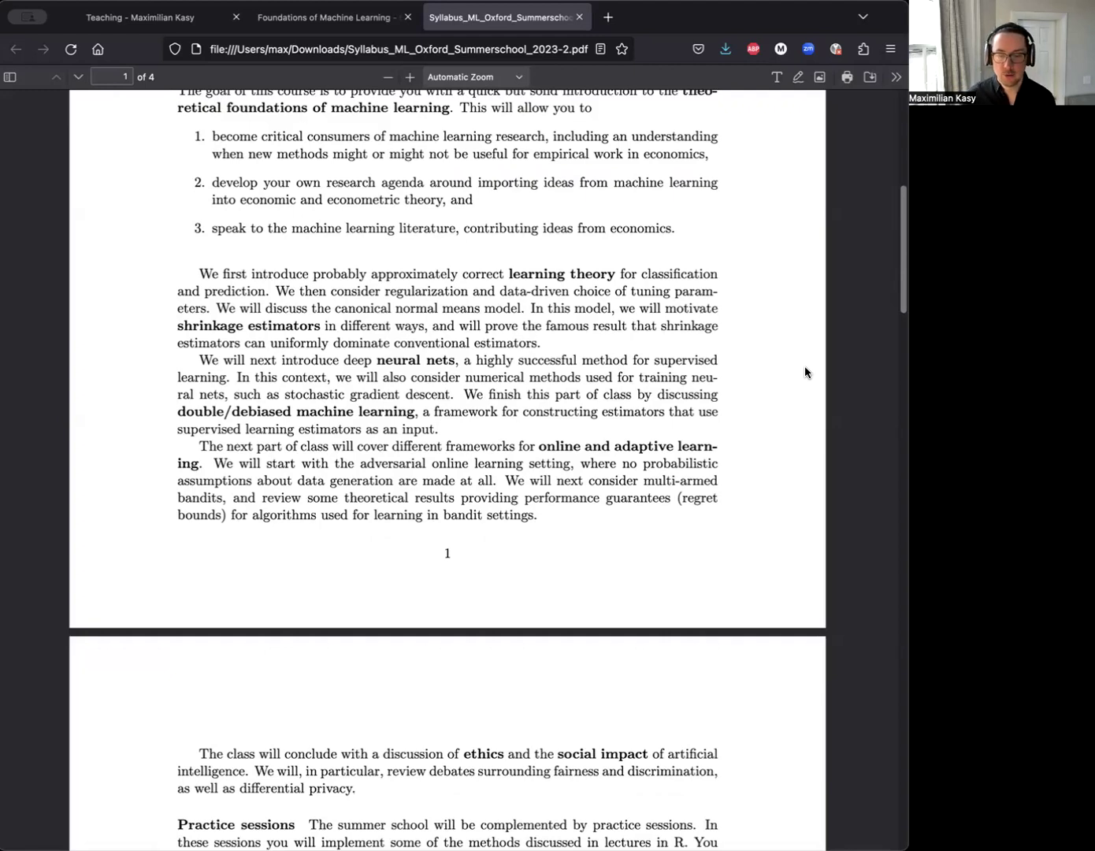
mouse_move(767, 418)
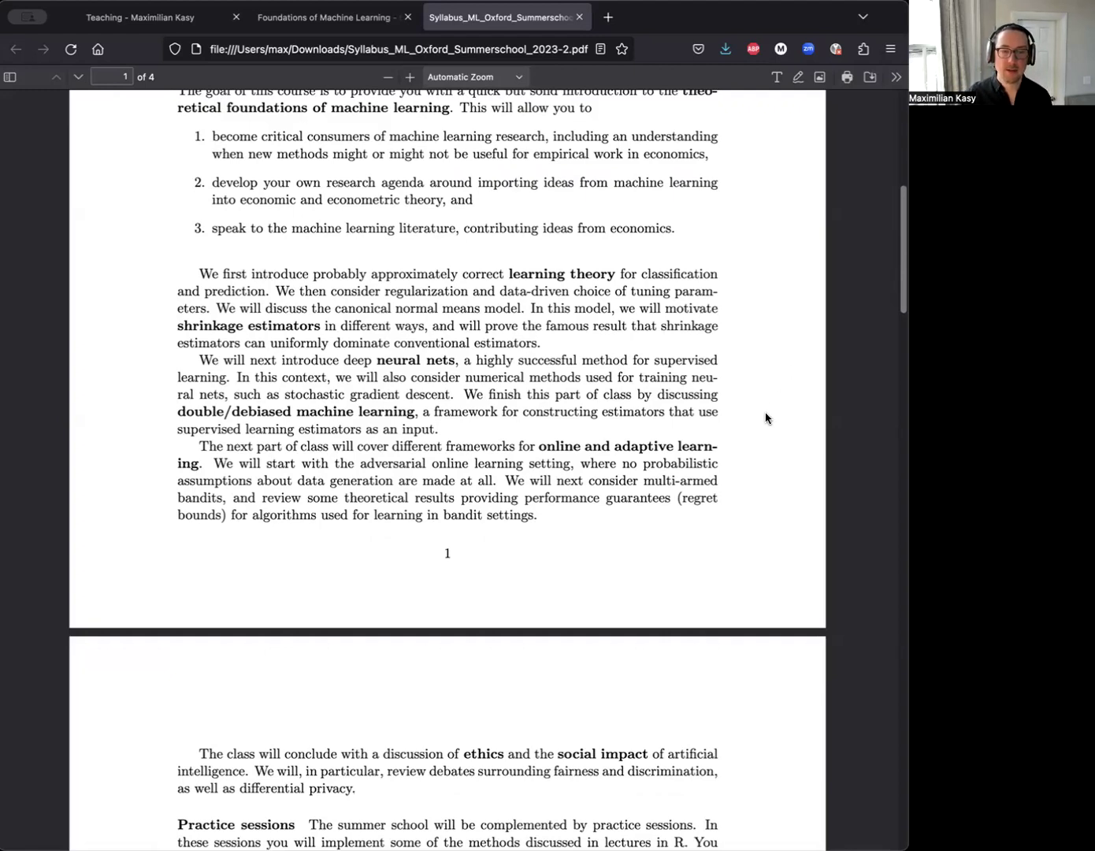
mouse_move(777, 422)
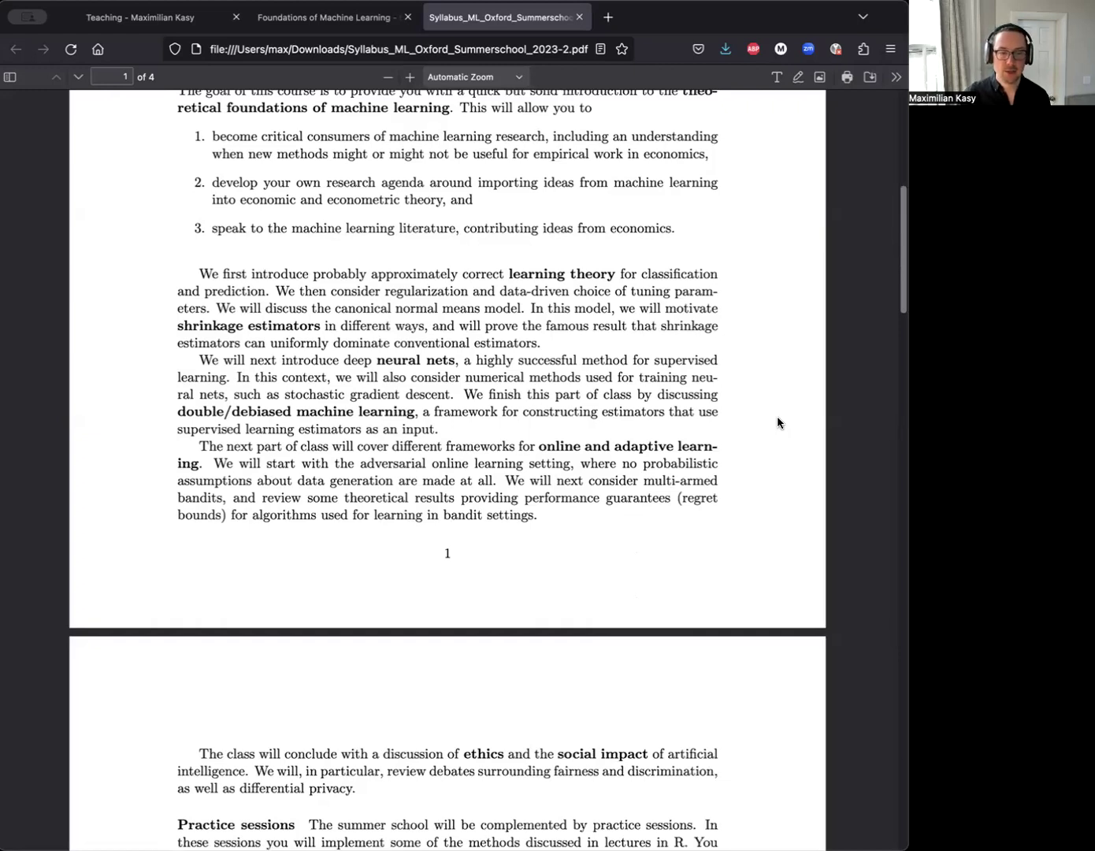
mouse_move(504, 639)
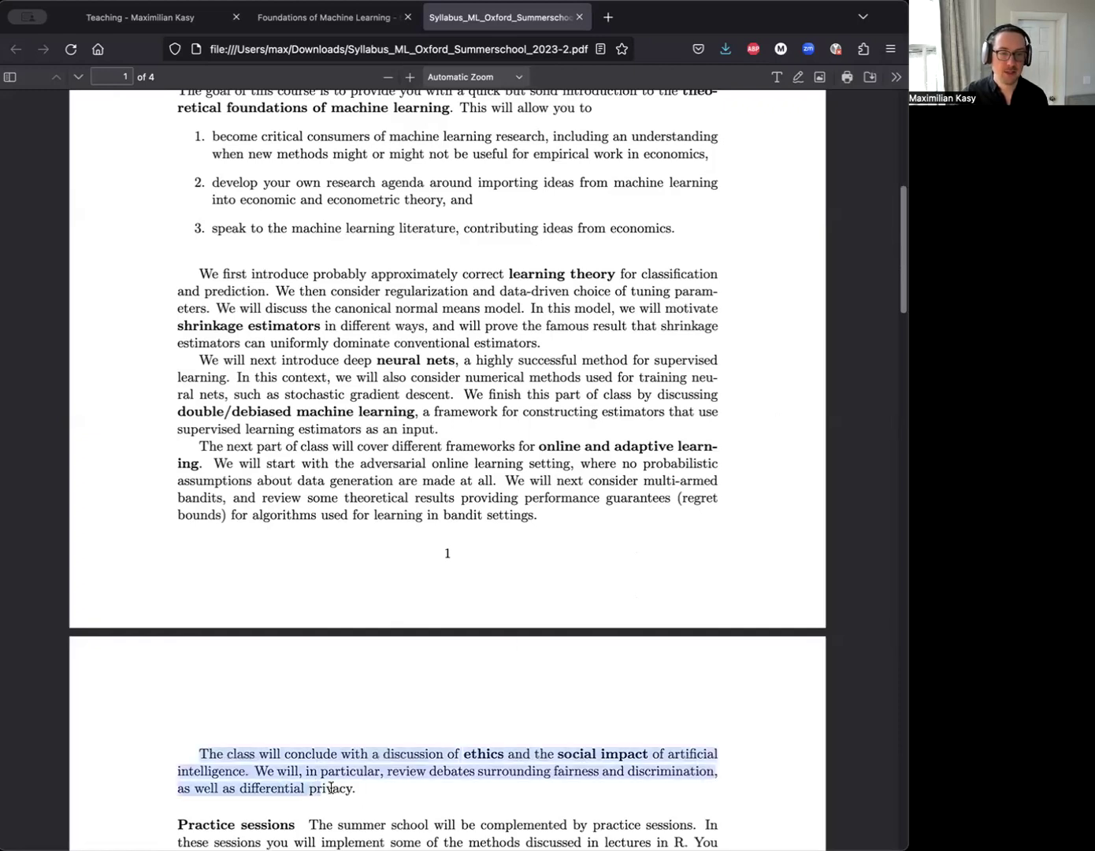
Deselect the ethics paragraph and scroll back up to the course dates and webpage link
left_click(427, 710)
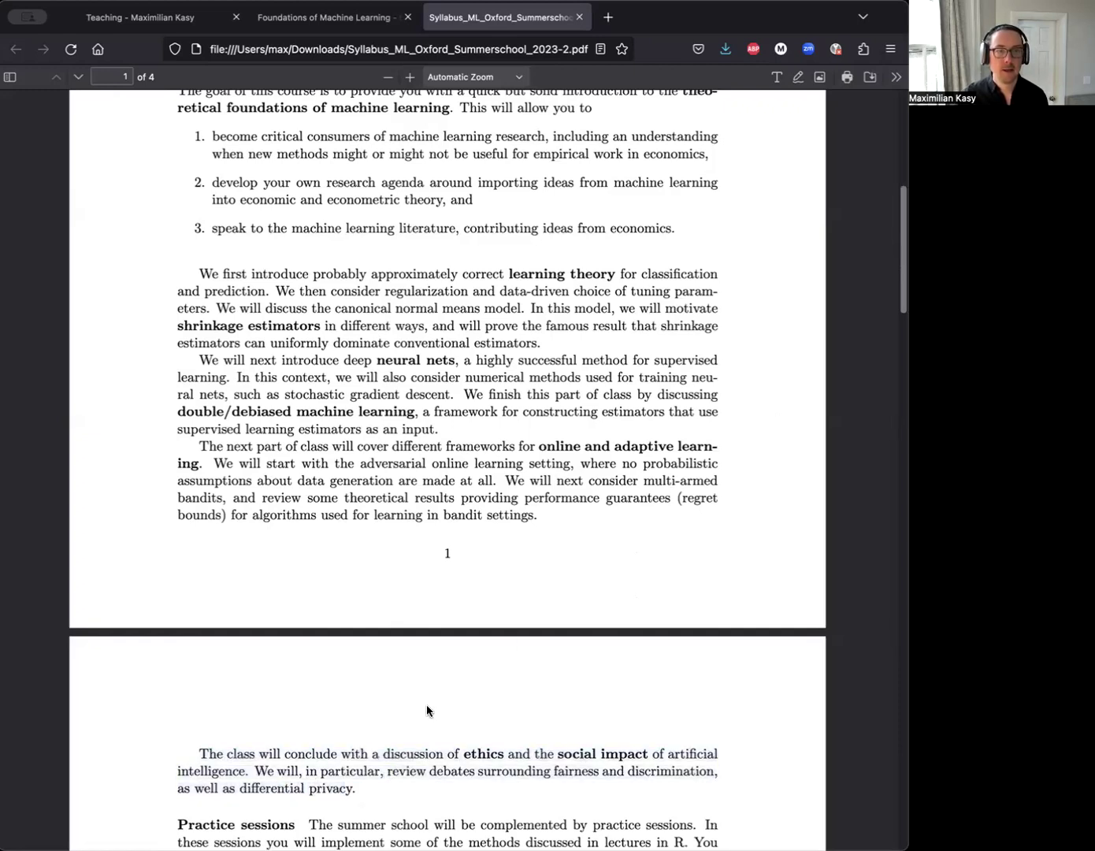
scroll("up", 3)
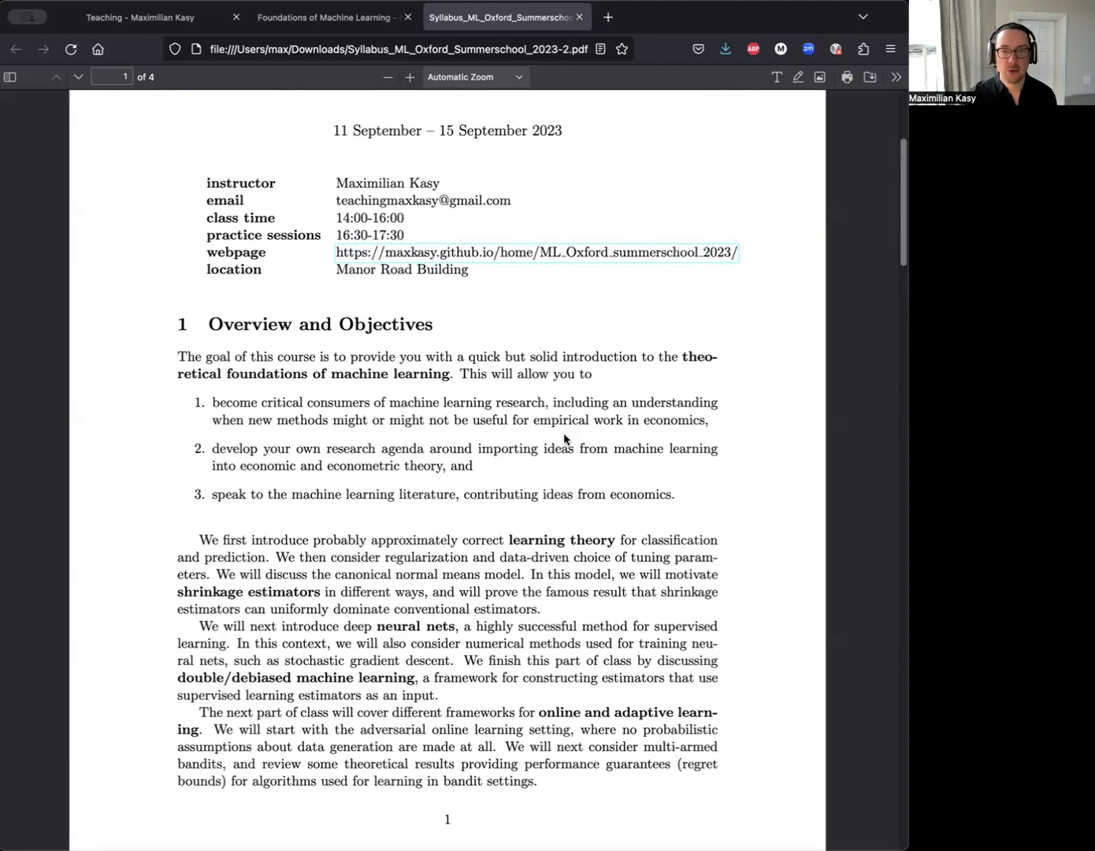
mouse_move(495, 433)
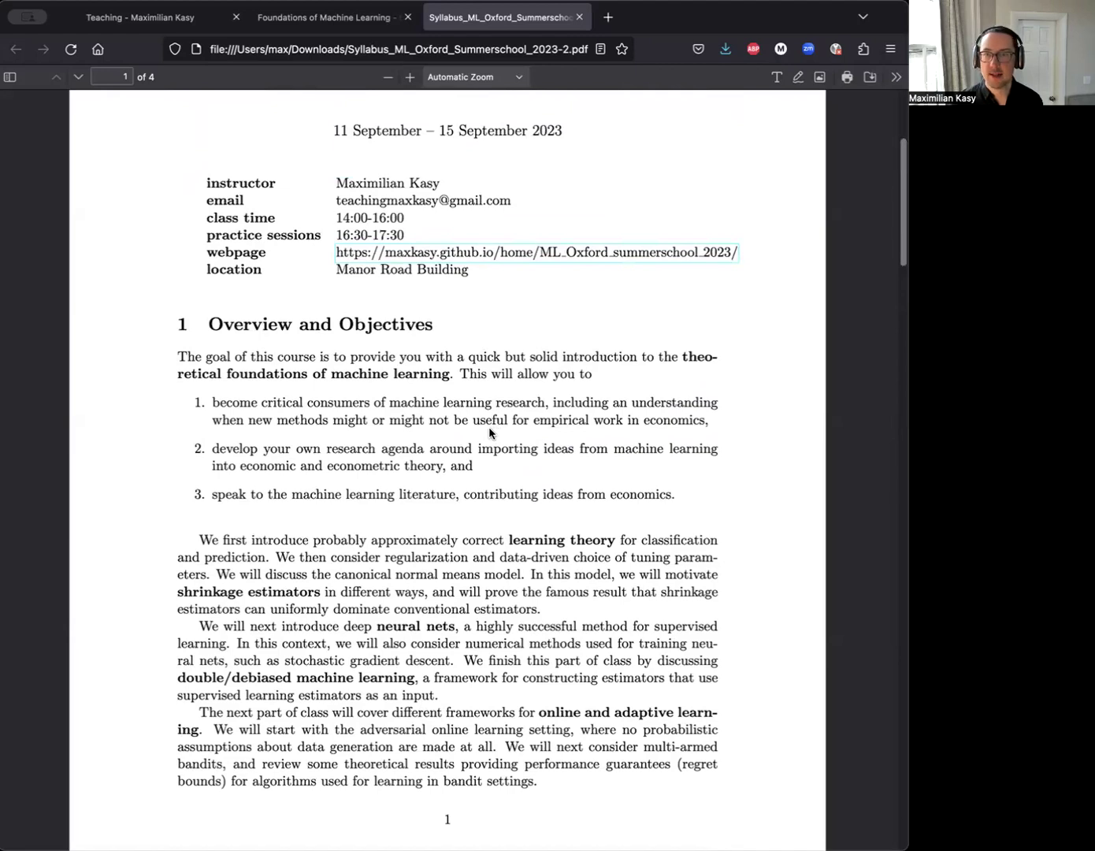
mouse_move(478, 439)
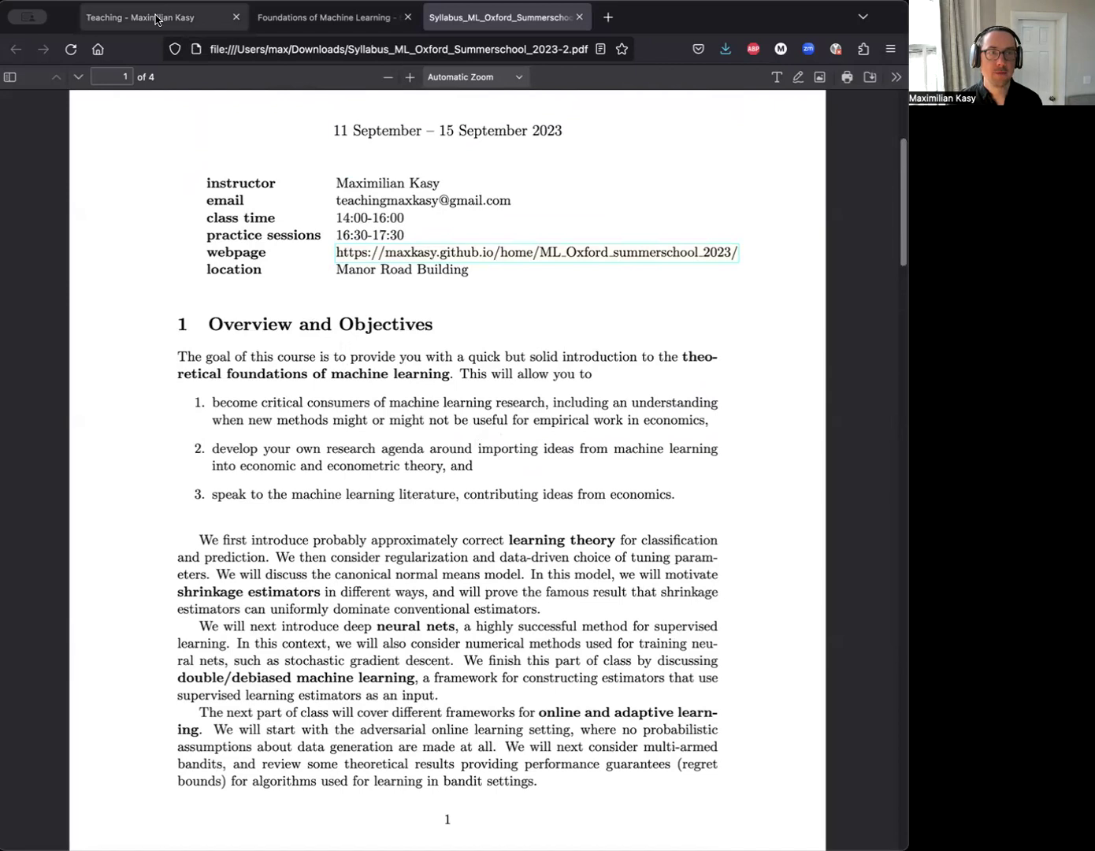
Switch to the Teaching page tab and scroll down to the Oxford courses list
left_click(150, 17)
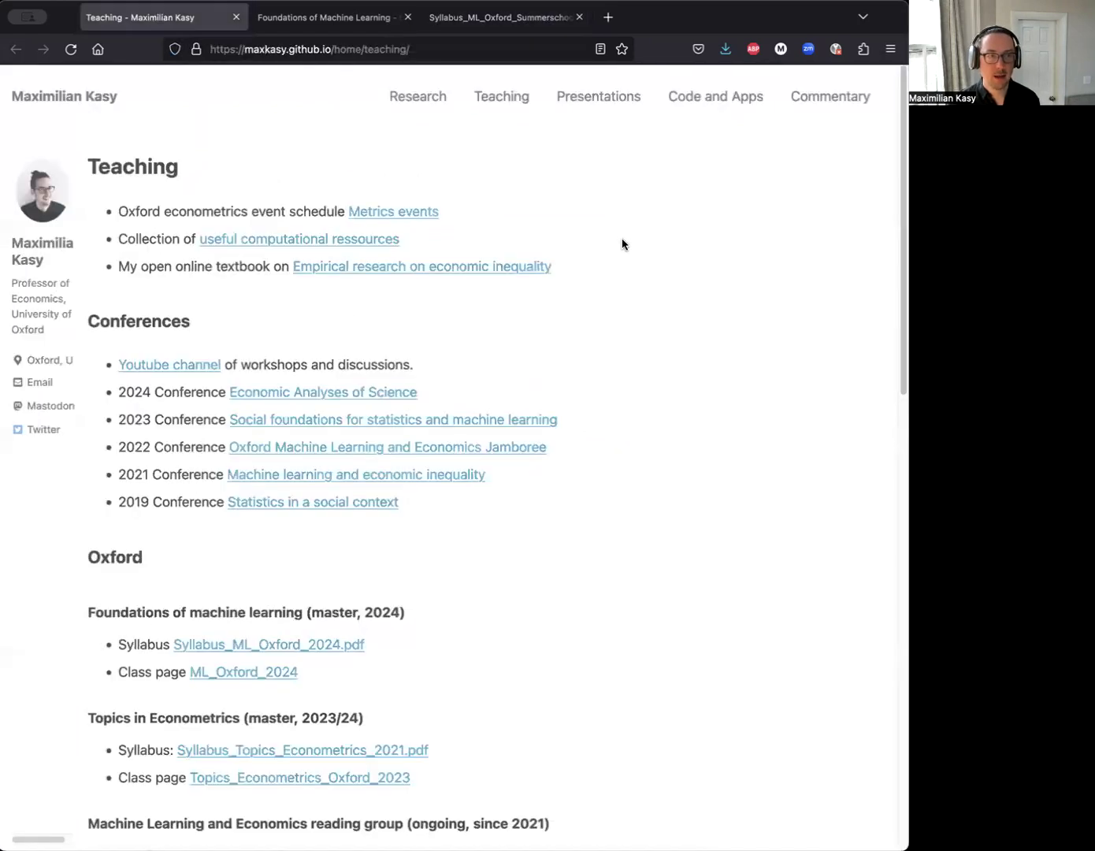
mouse_move(501, 103)
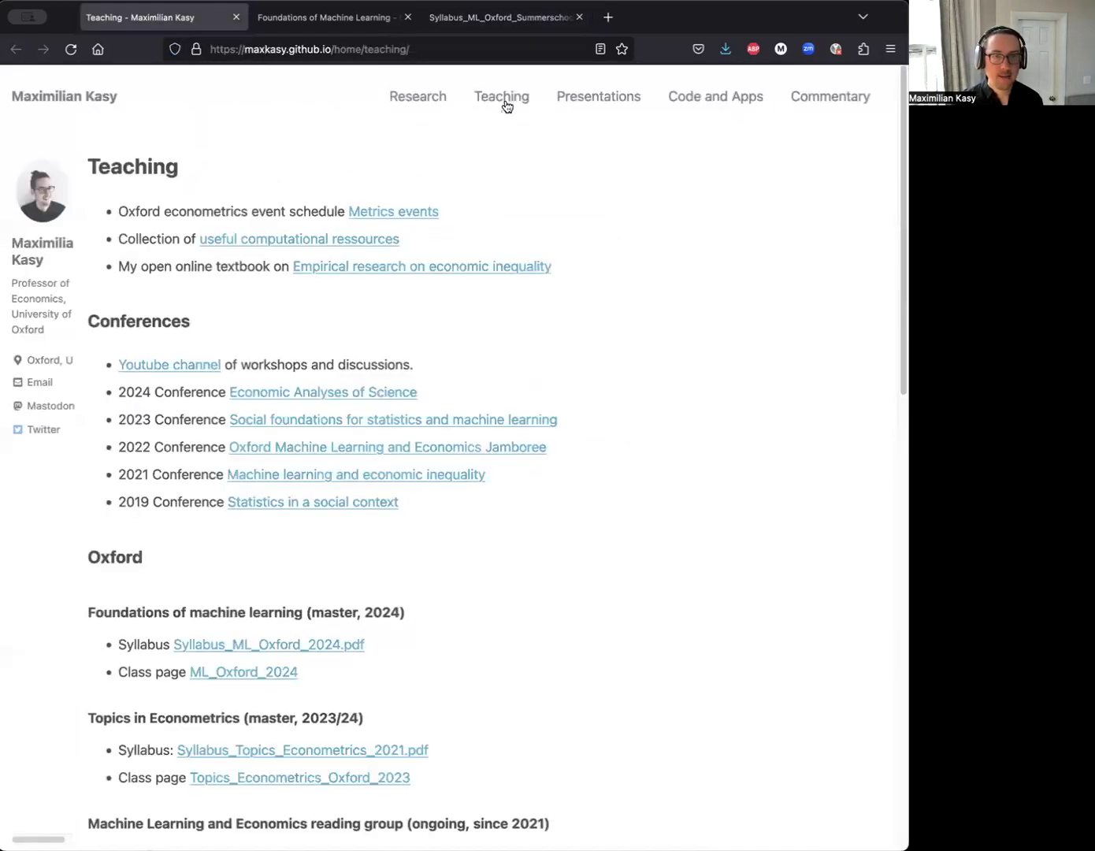
scroll("down", 3)
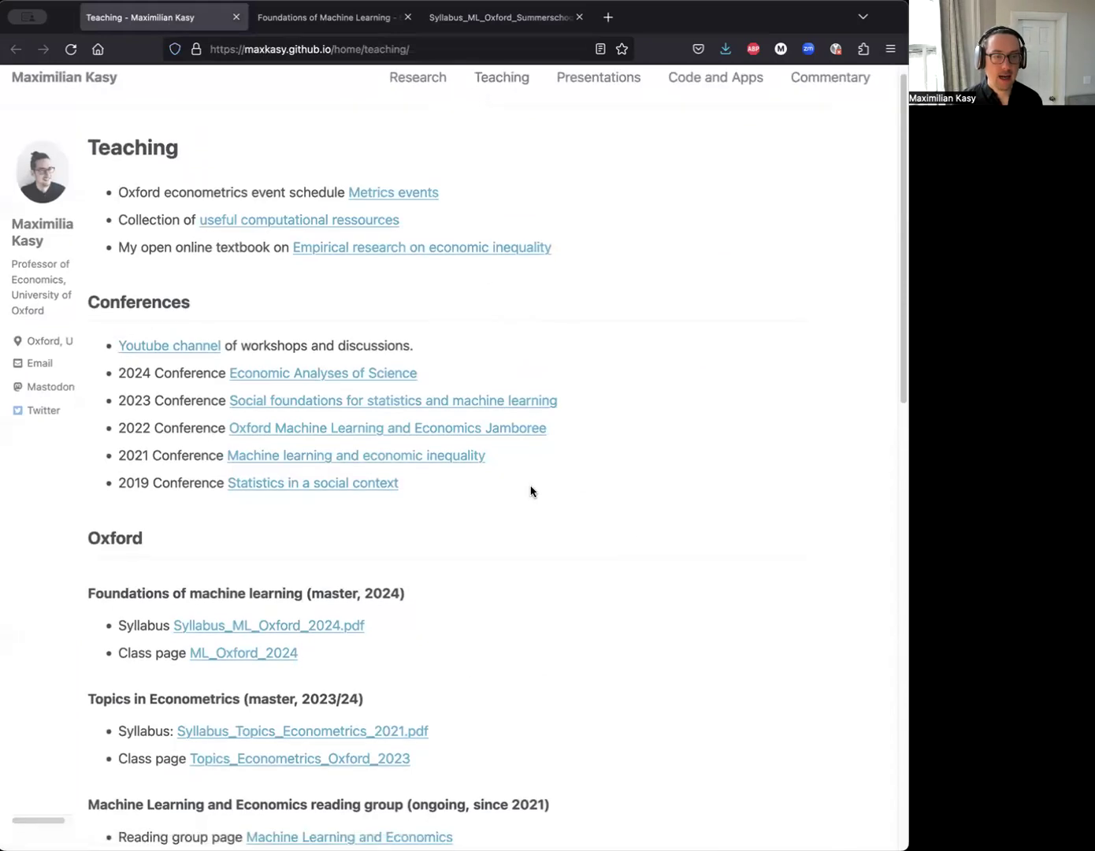
scroll("down", 3)
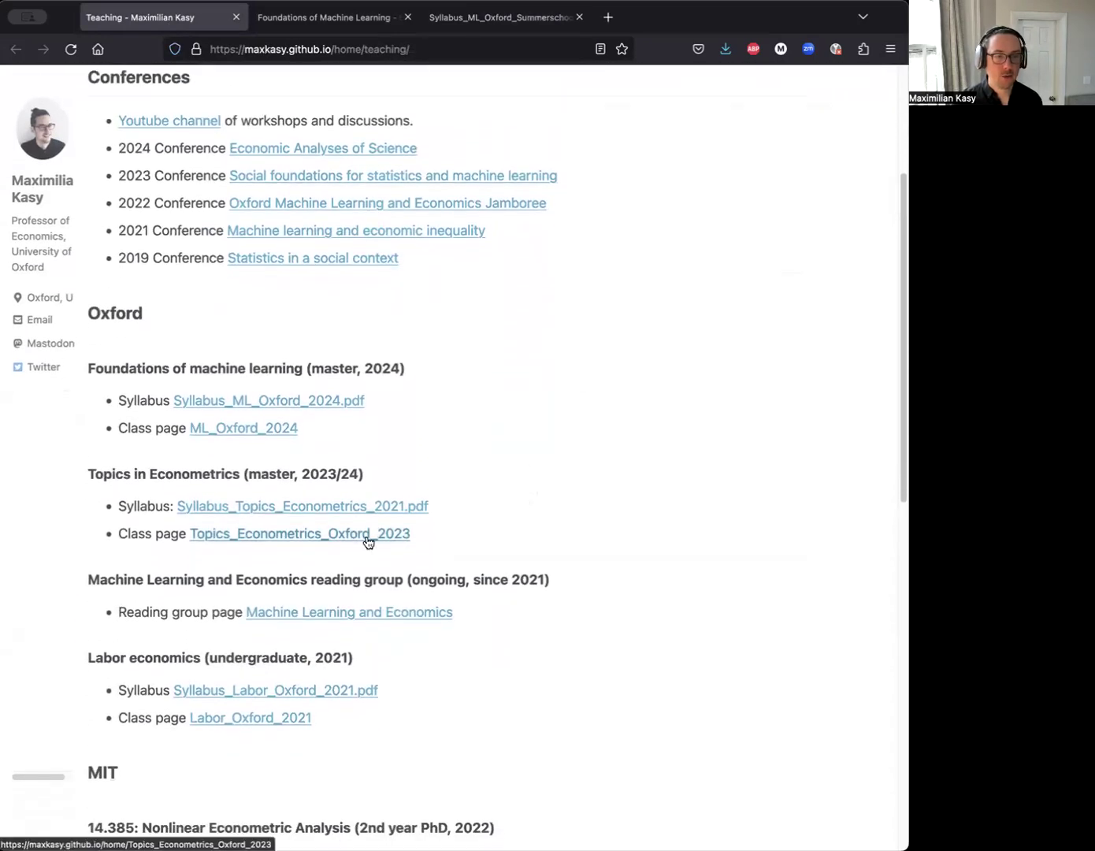
mouse_move(250, 437)
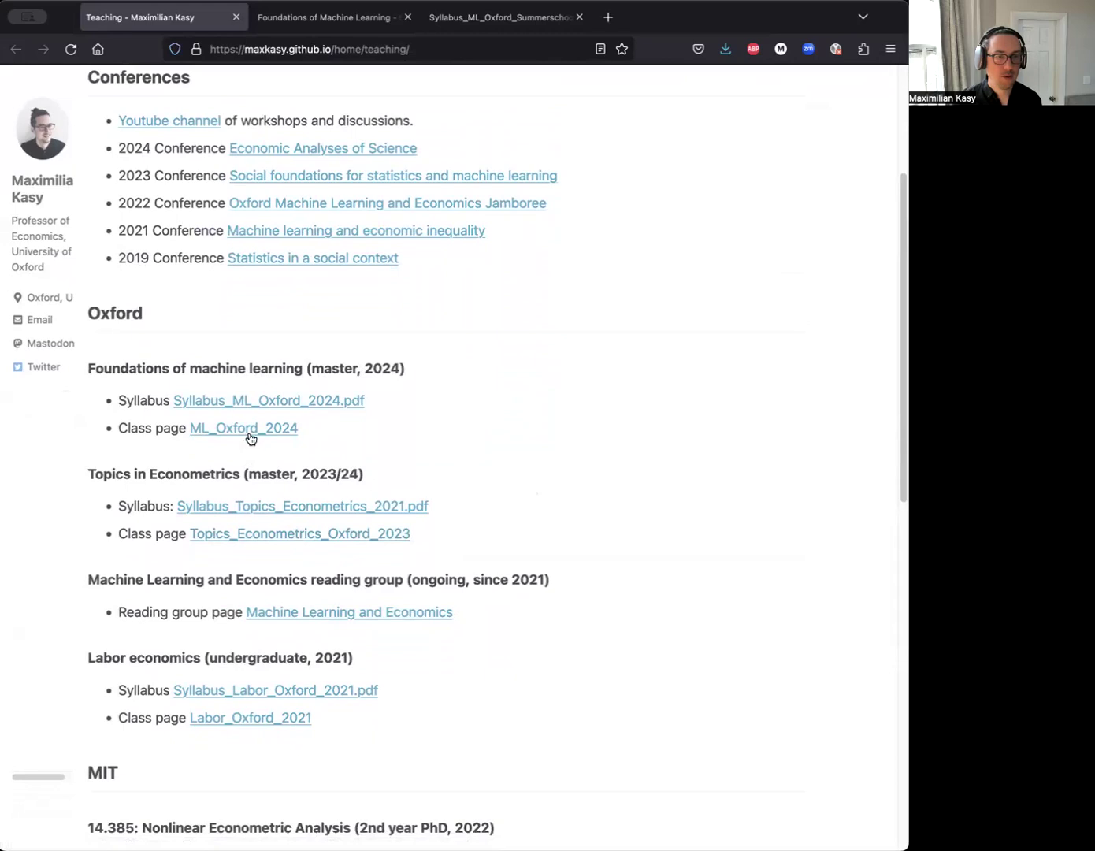
Follow the ML_Oxford_2024 class page link under Foundations of machine learning
left_click(243, 428)
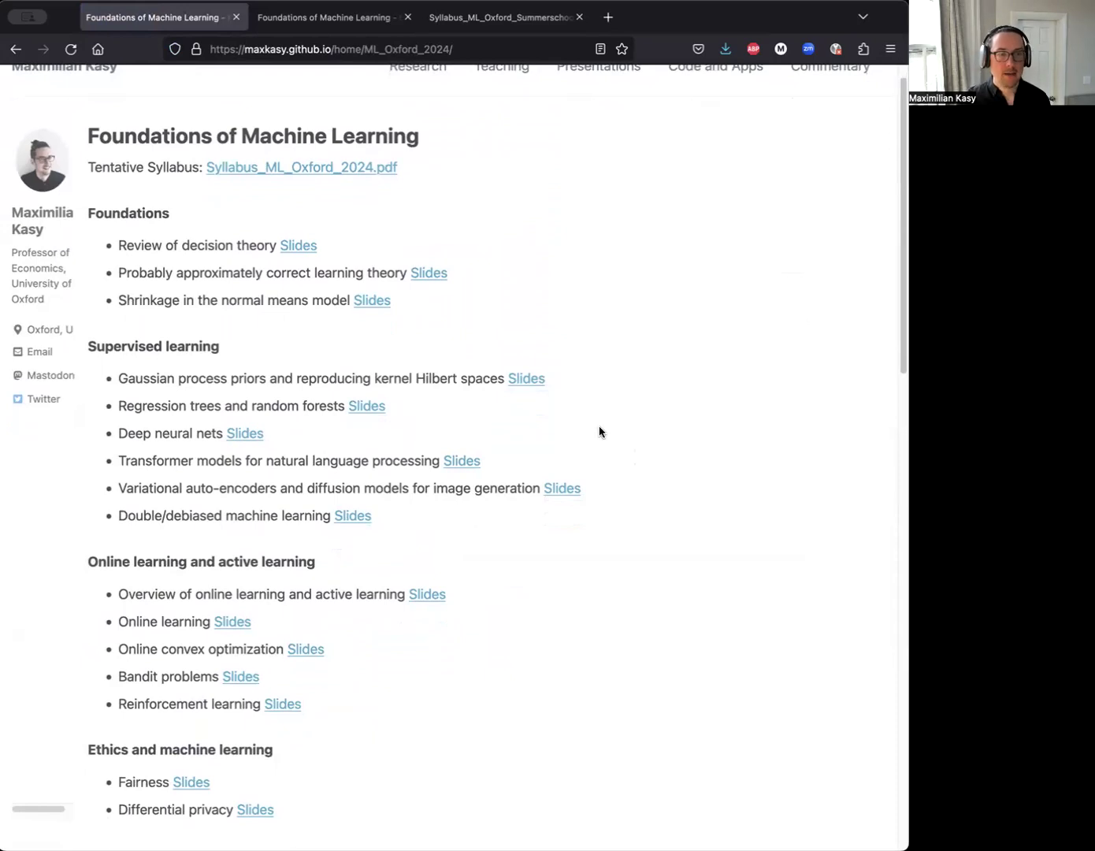
mouse_move(694, 561)
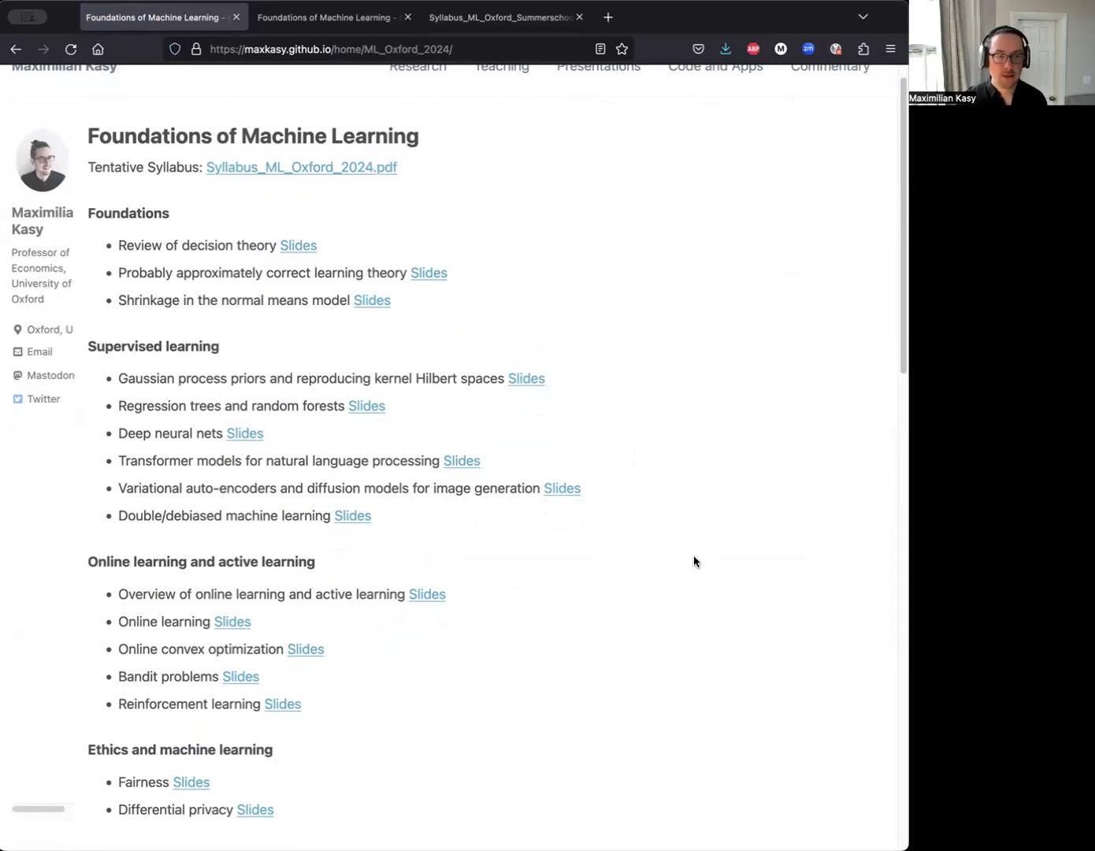
mouse_move(789, 536)
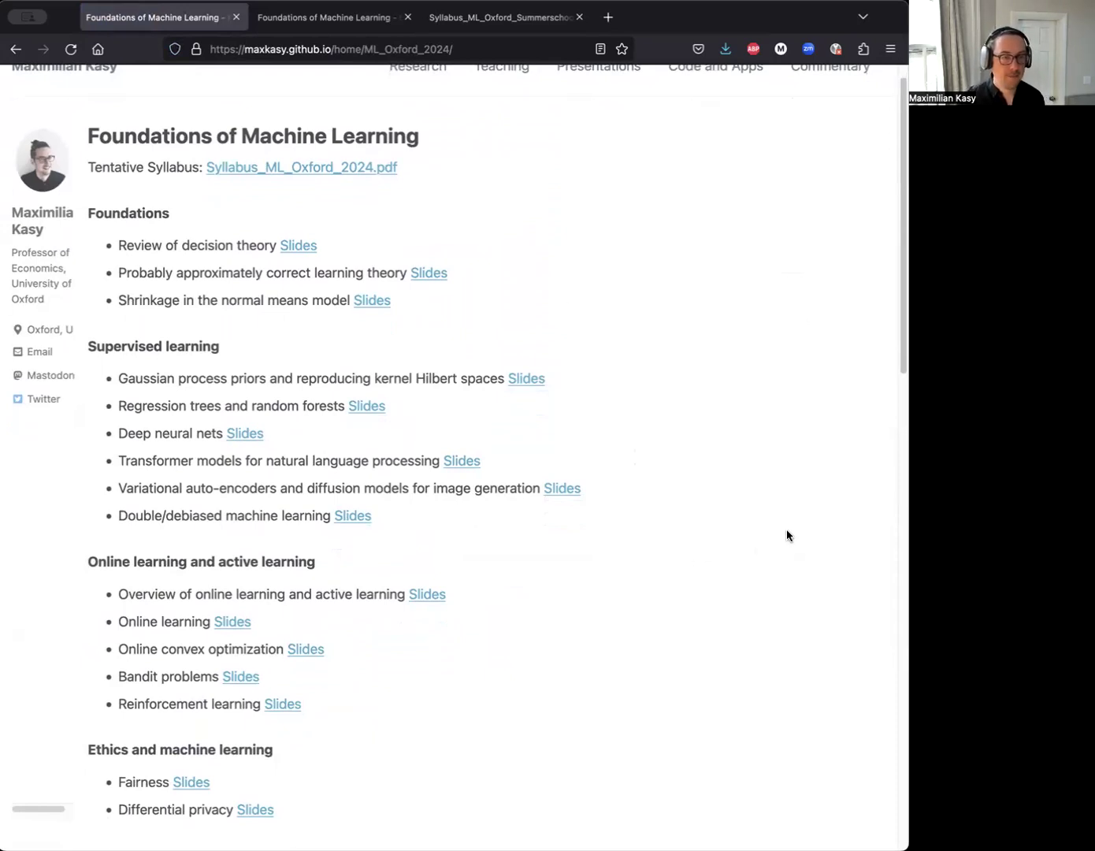
mouse_move(762, 524)
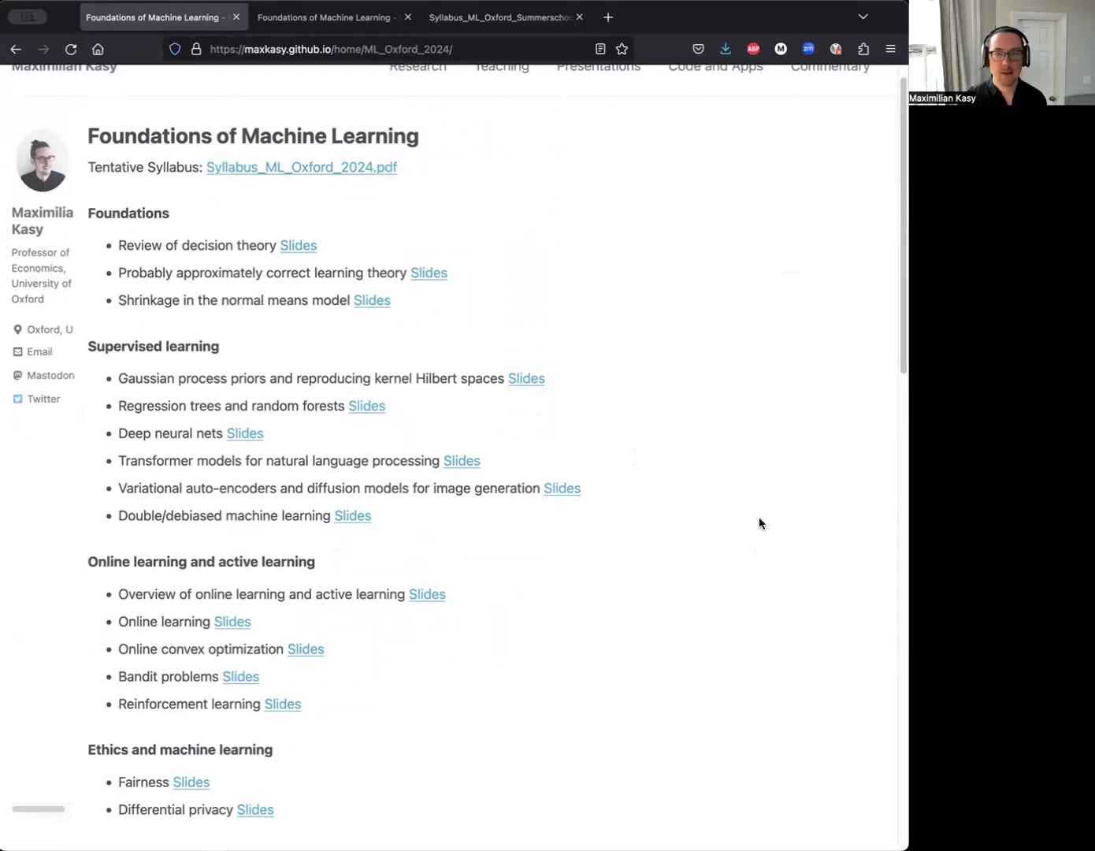
mouse_move(816, 226)
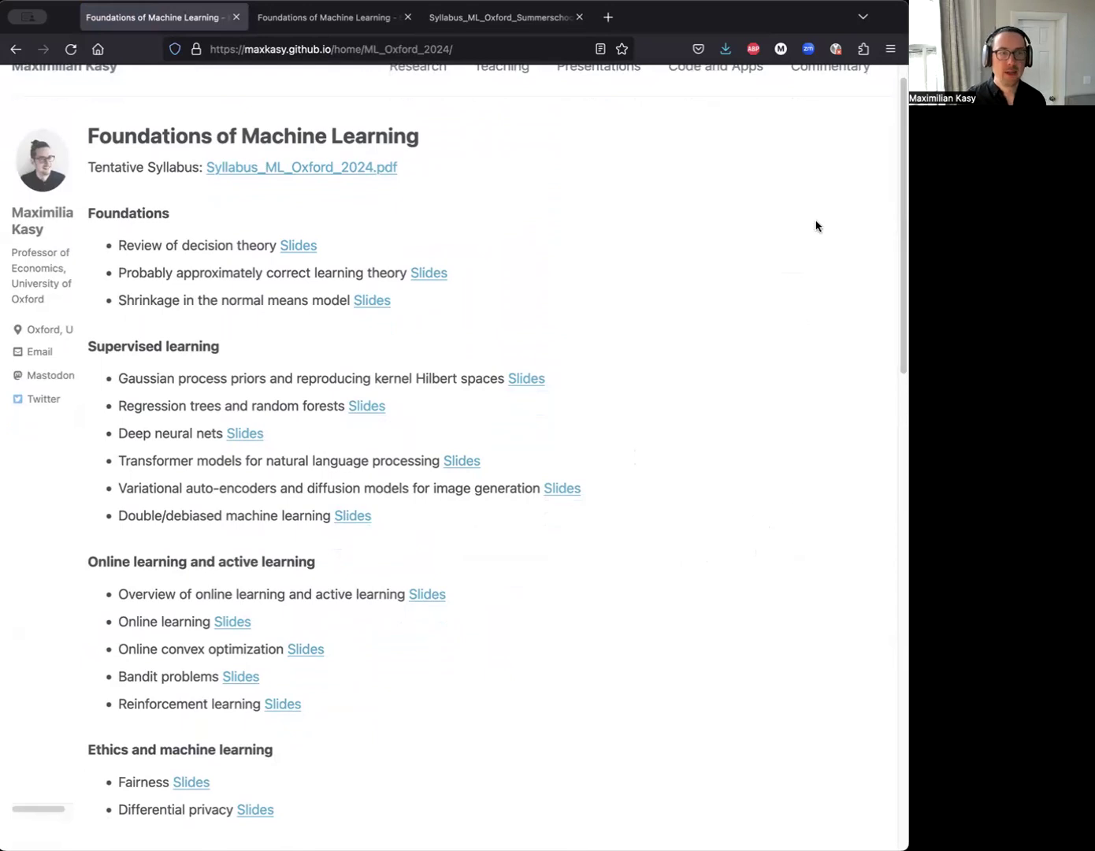
mouse_move(674, 477)
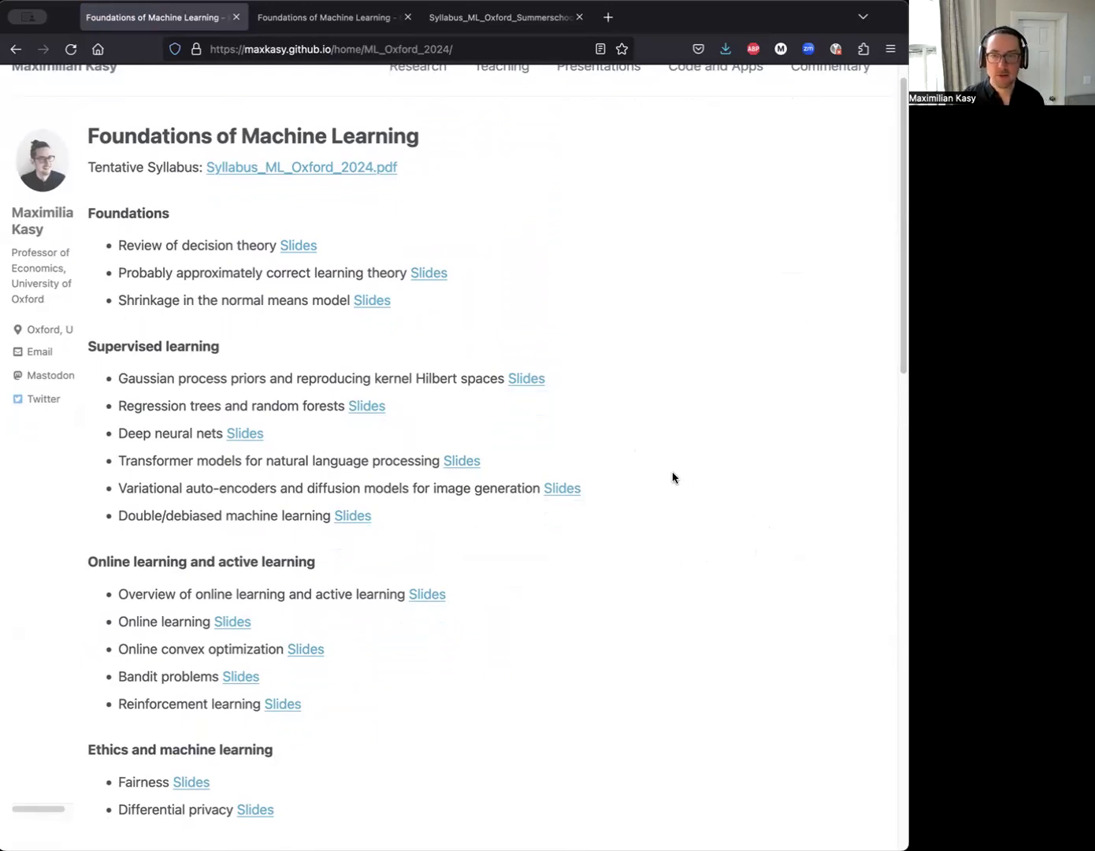
mouse_move(701, 459)
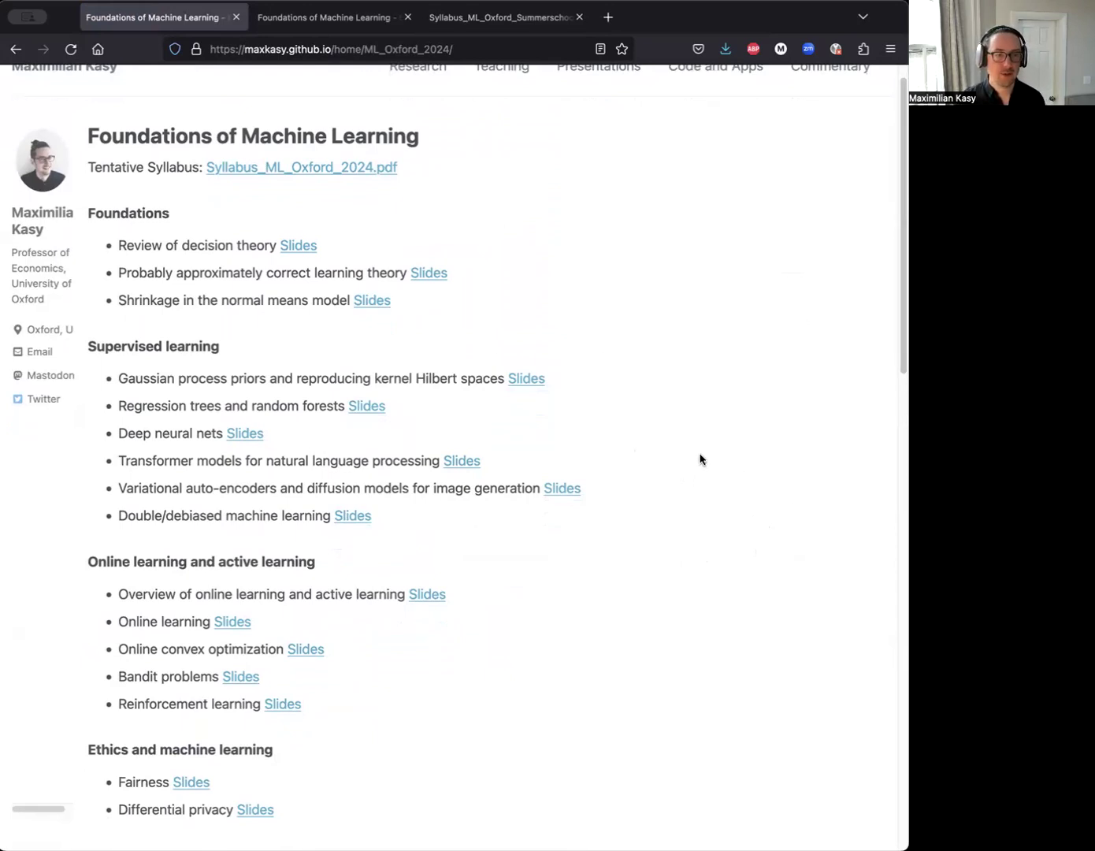
mouse_move(551, 446)
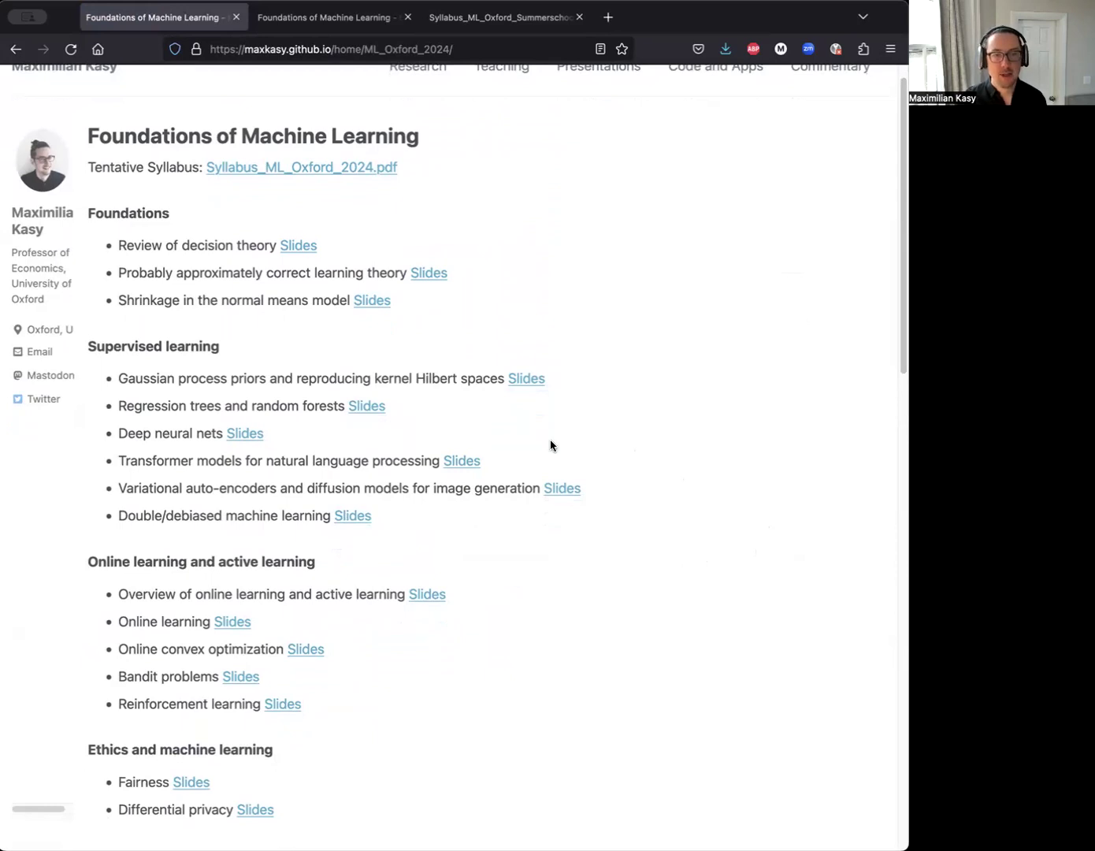
mouse_move(695, 520)
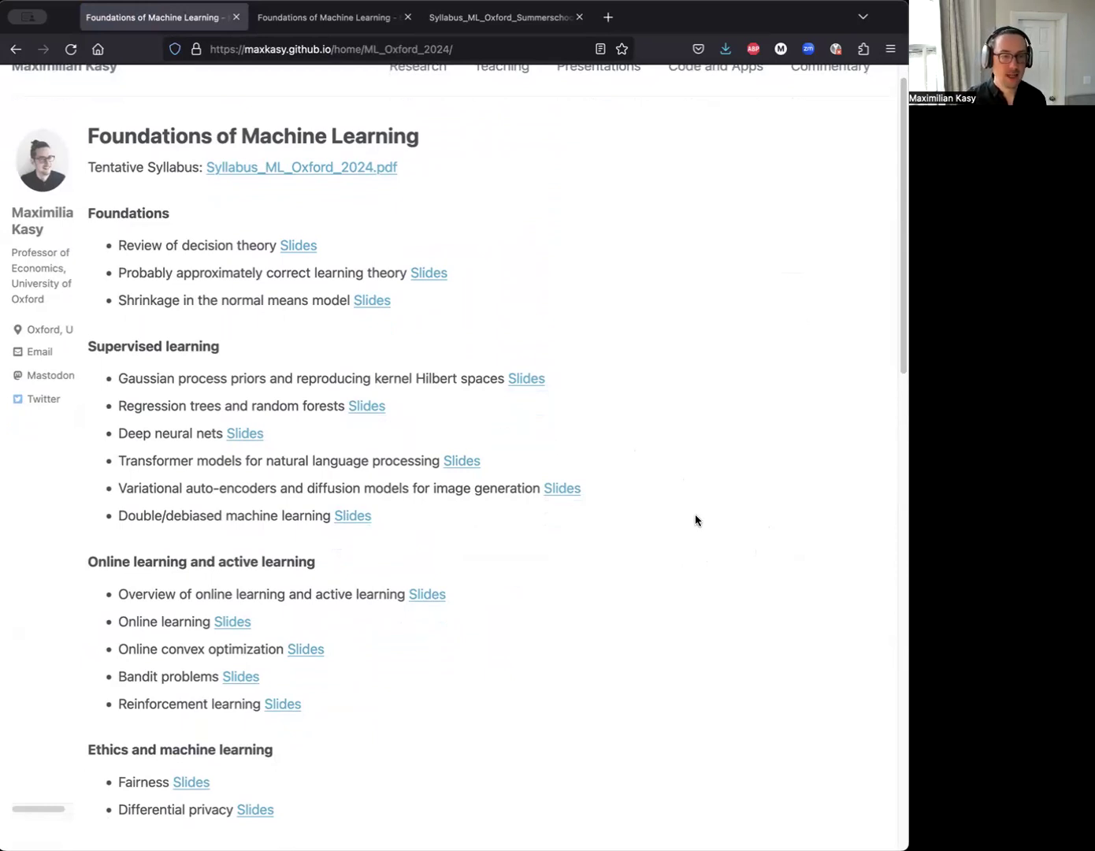
mouse_move(729, 482)
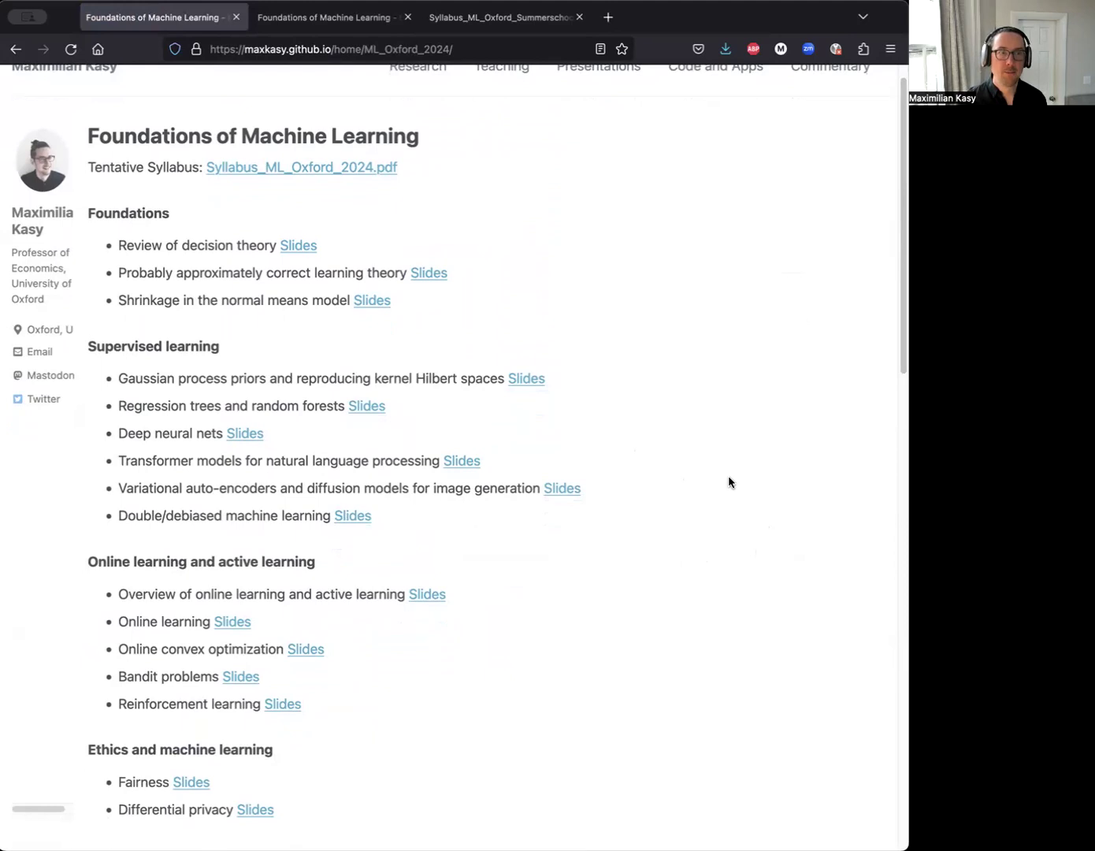
mouse_move(724, 474)
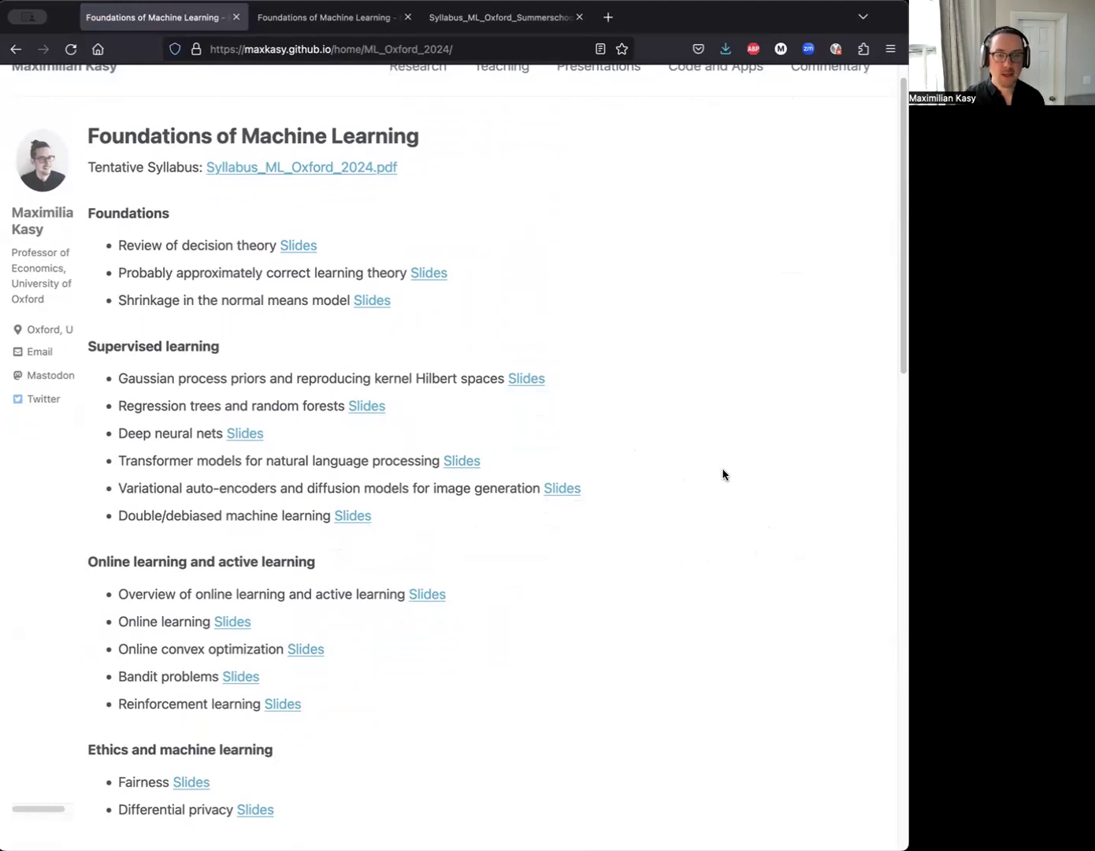